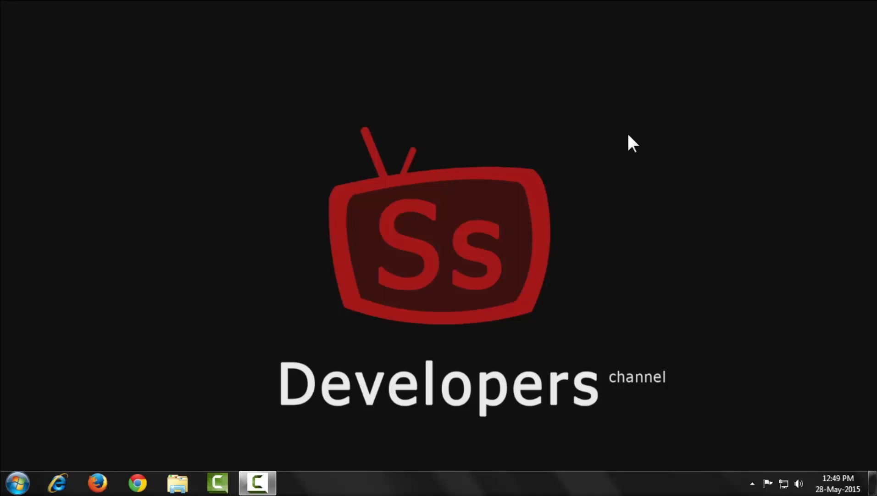
# - Go from the Start menu through Control Panel to the Network and Sharing Center
pyautogui.click(16, 482)
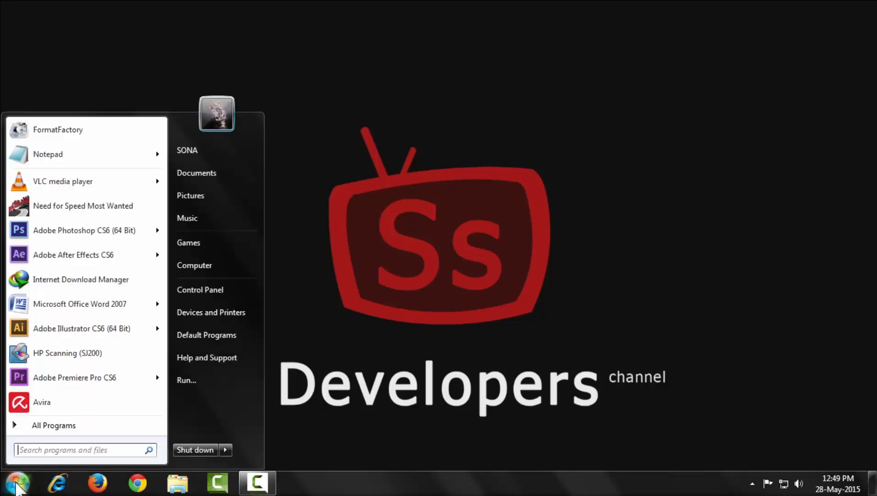
pyautogui.click(199, 289)
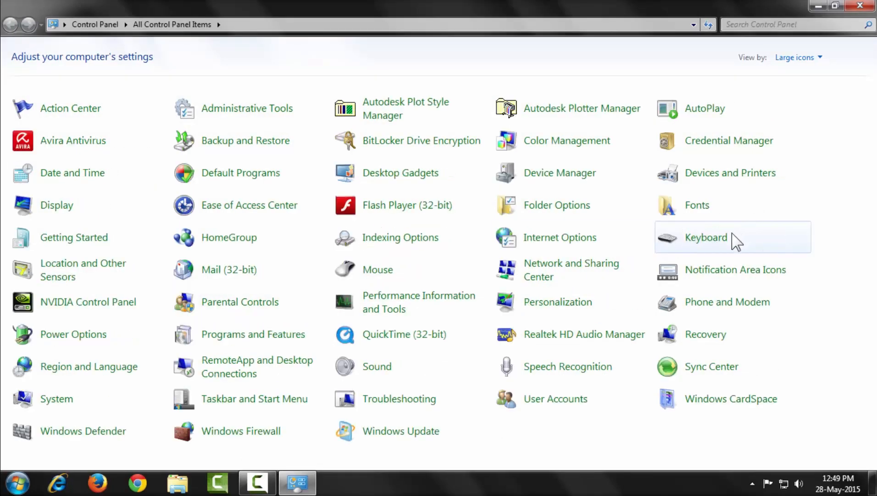
pyautogui.click(571, 270)
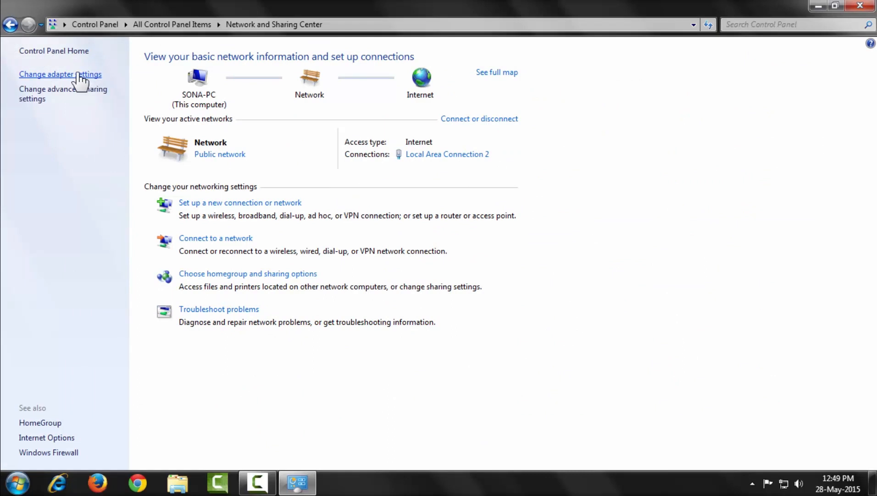
# - From Change adapter settings, open Properties of the Local Area Connection adapter
pyautogui.click(59, 74)
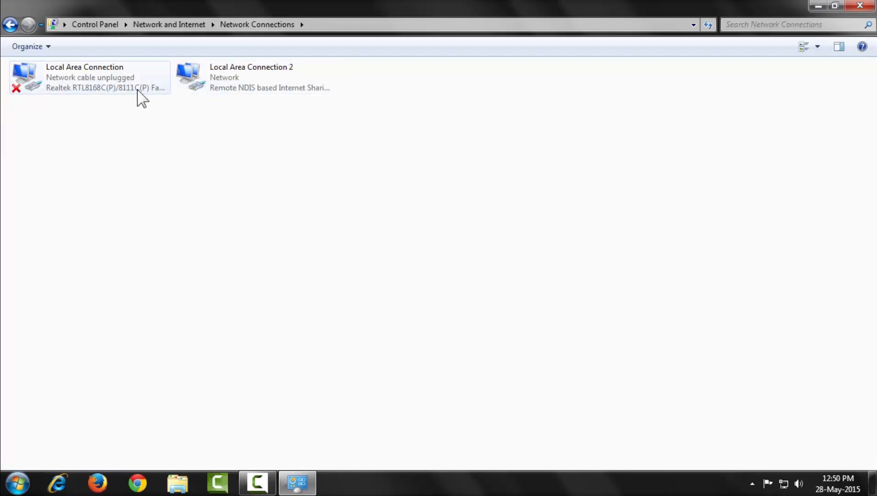
pyautogui.click(84, 78)
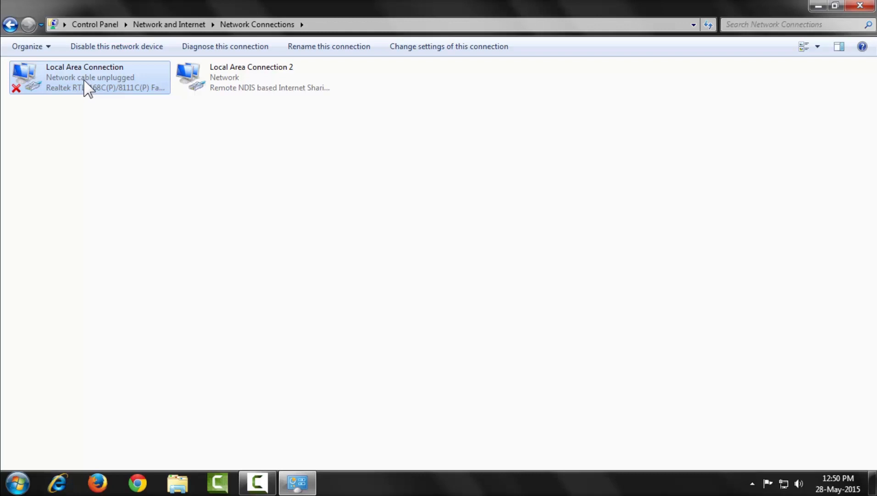
pyautogui.moveTo(84, 82)
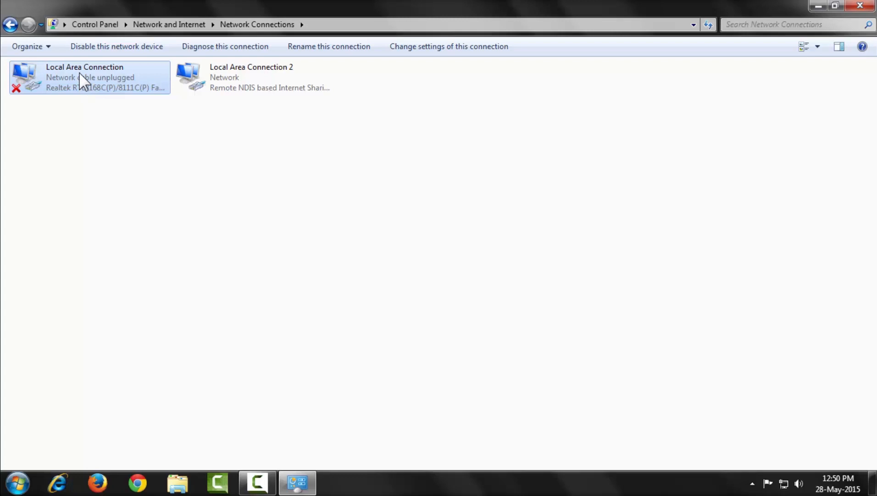
pyautogui.rightClick(84, 77)
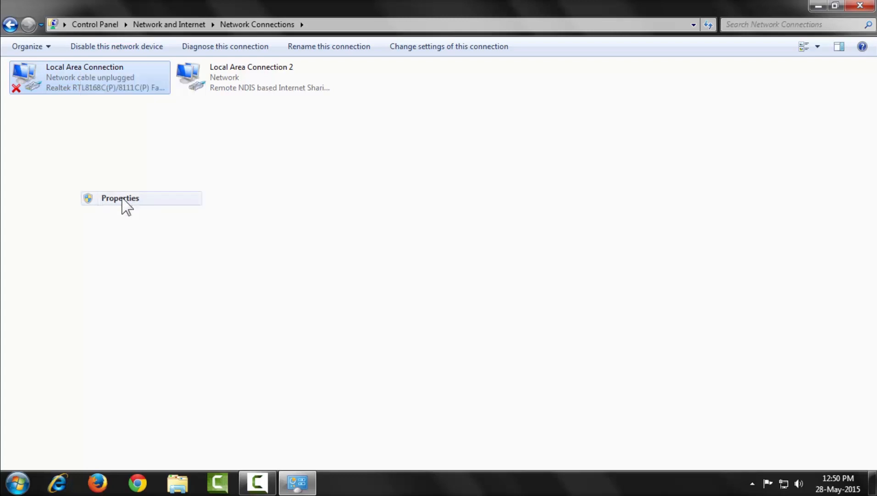
pyautogui.click(120, 197)
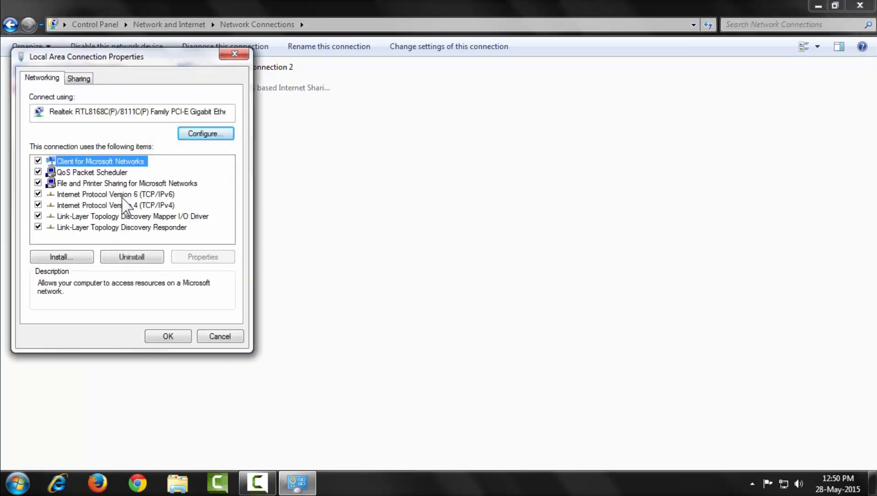
# - Open Properties for the Internet Protocol Version 4 (TCP/IPv4) item
pyautogui.click(115, 204)
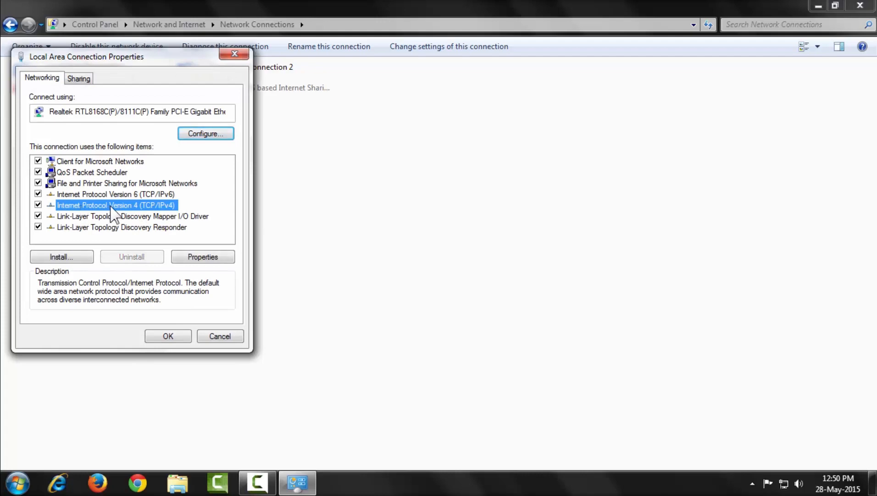
pyautogui.click(203, 257)
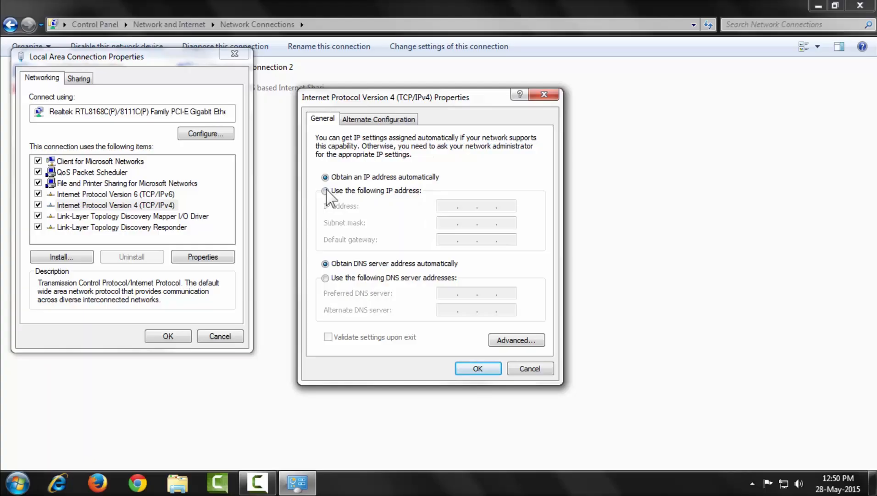
# - Use a static IP: 192.168.1.2, mask 255.255.255.0, gateway 192.168.1.1
pyautogui.click(325, 190)
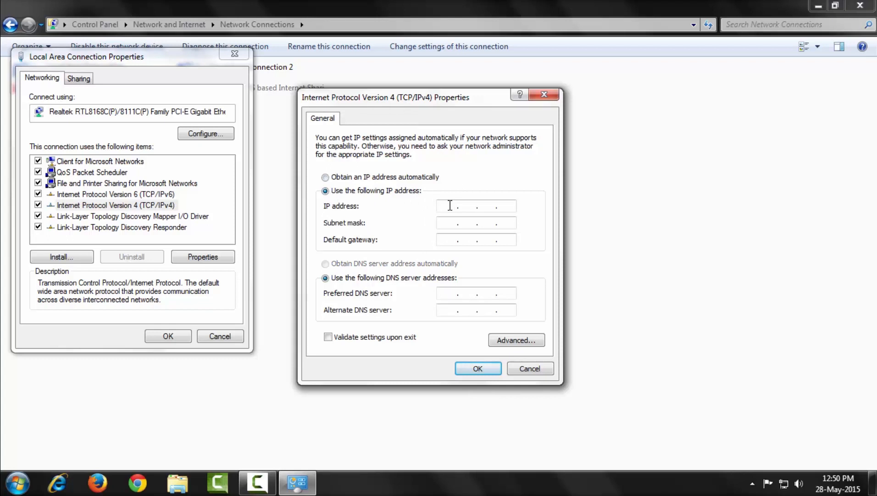
pyautogui.write('19')
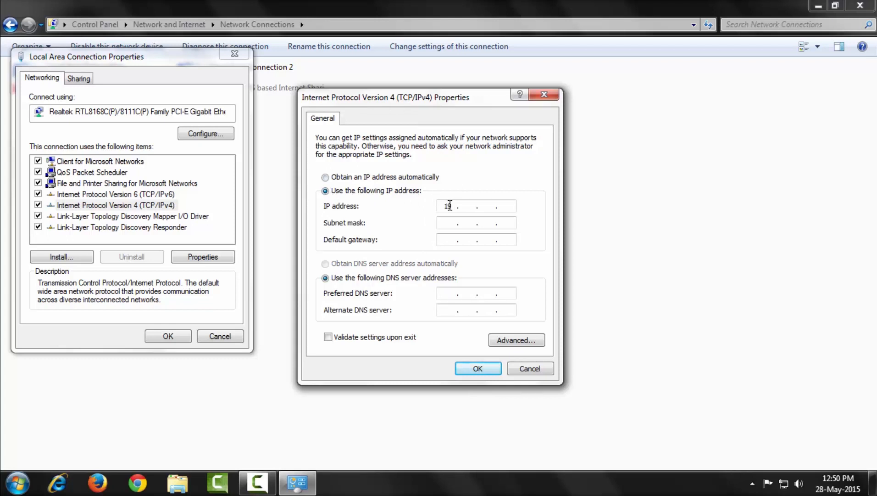
pyautogui.write('2168')
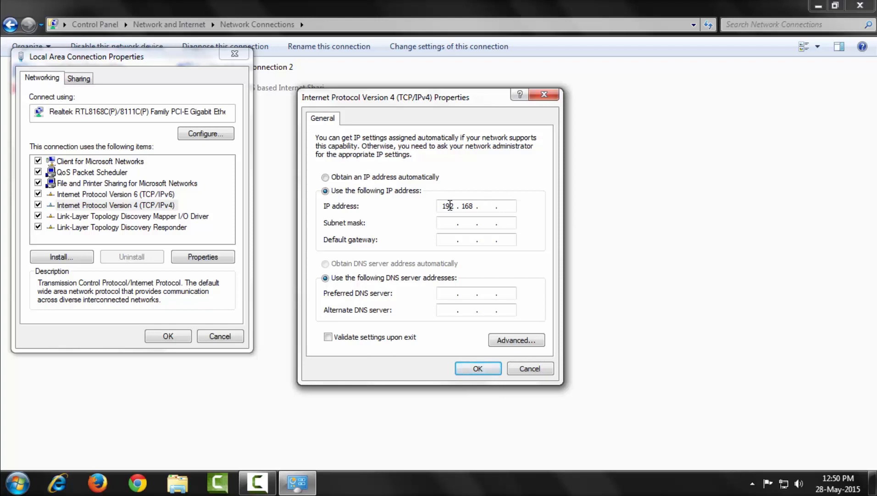
pyautogui.write('12')
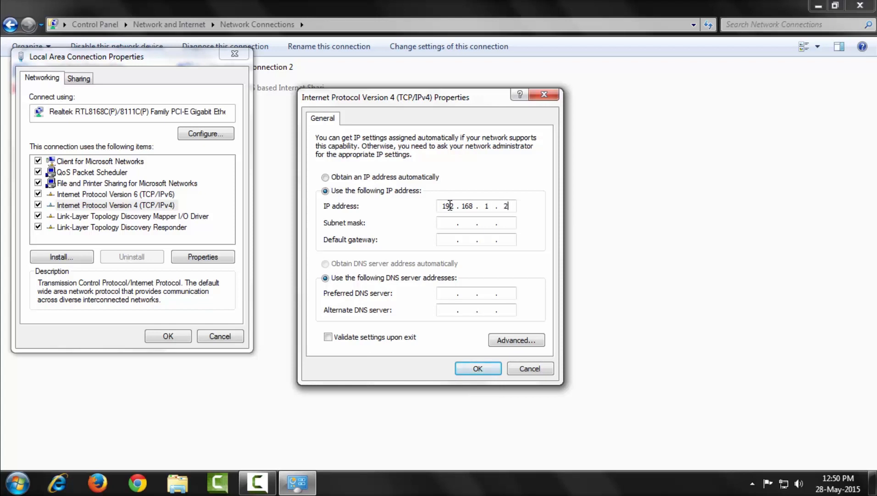
pyautogui.write('255.255.255.0')
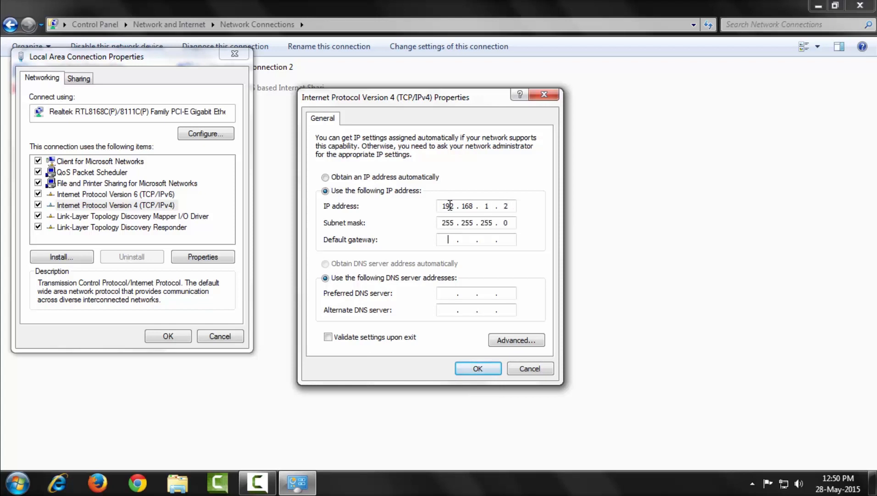
pyautogui.write('192.168')
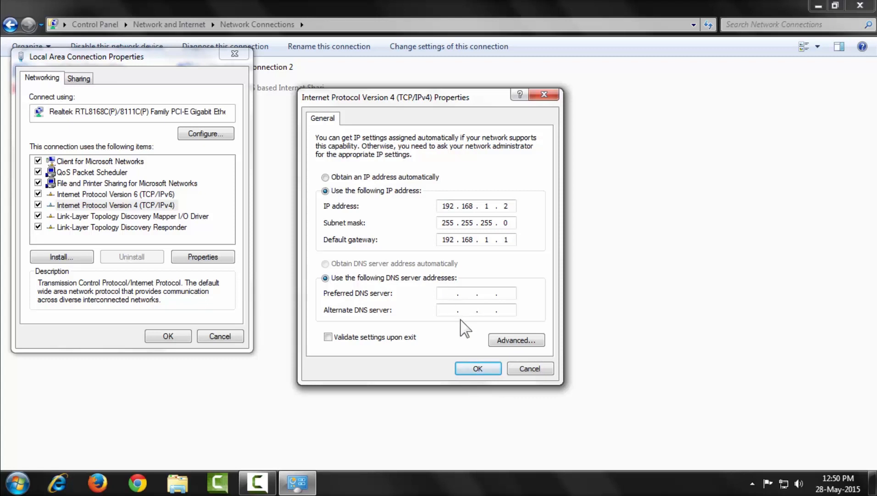
# - Enter preferred DNS server 111.111.111.1 and alternate DNS server 8.8.8.8
pyautogui.write('1 . . .')
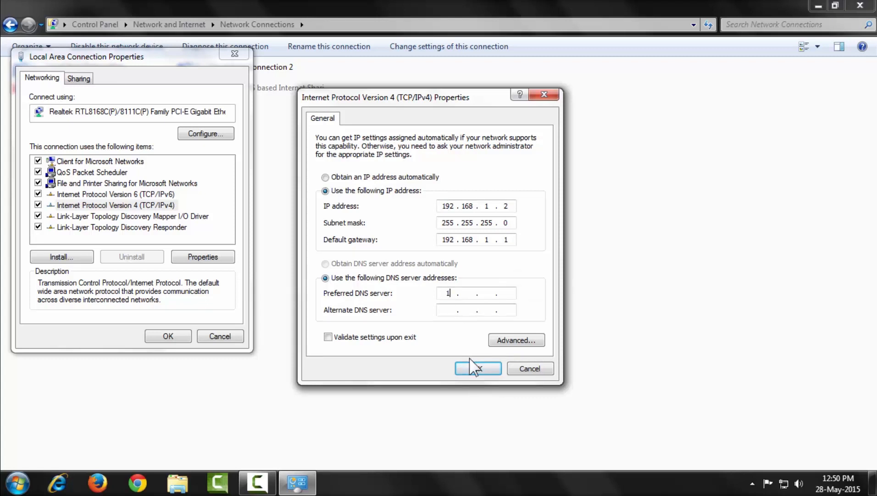
pyautogui.write('11.111.111.1')
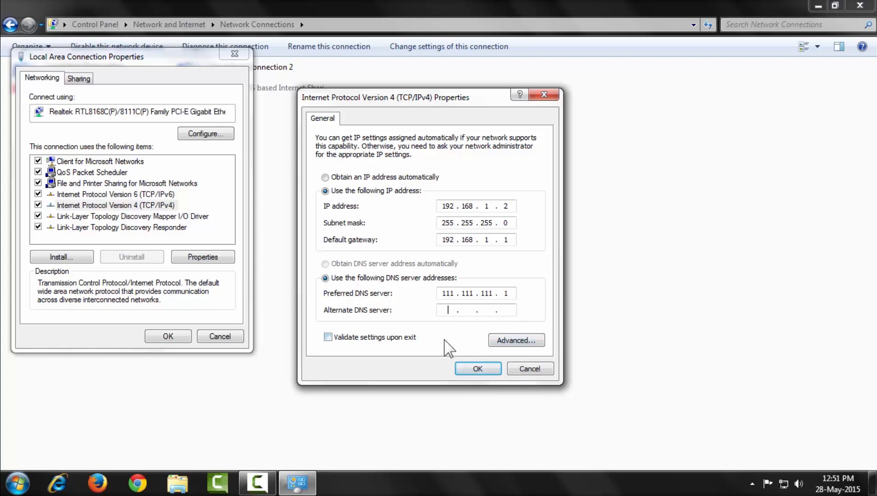
pyautogui.write('8.8')
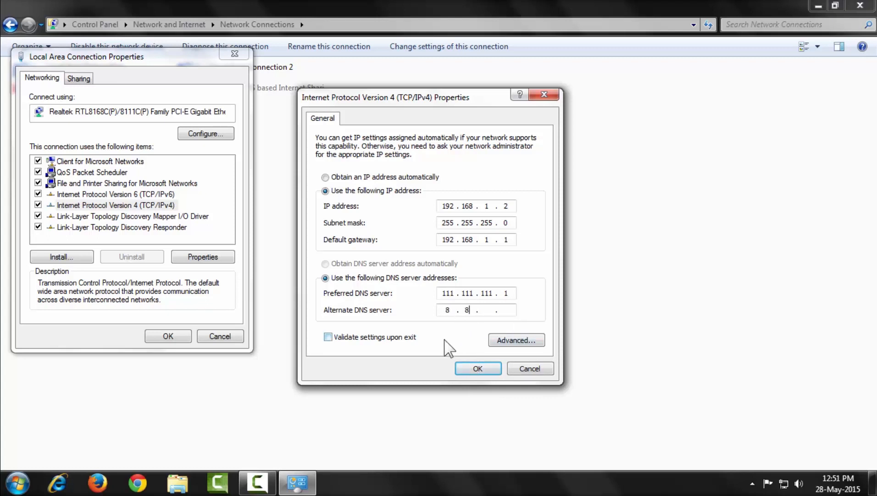
pyautogui.write('8')
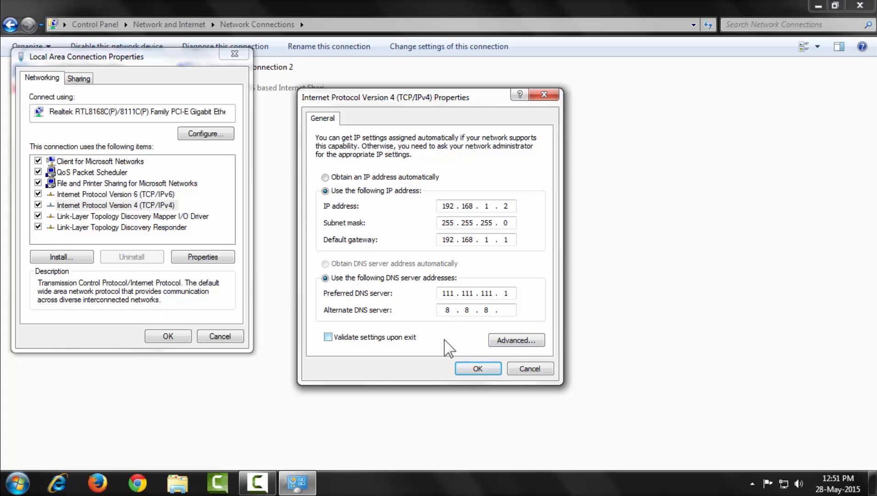
pyautogui.write('8')
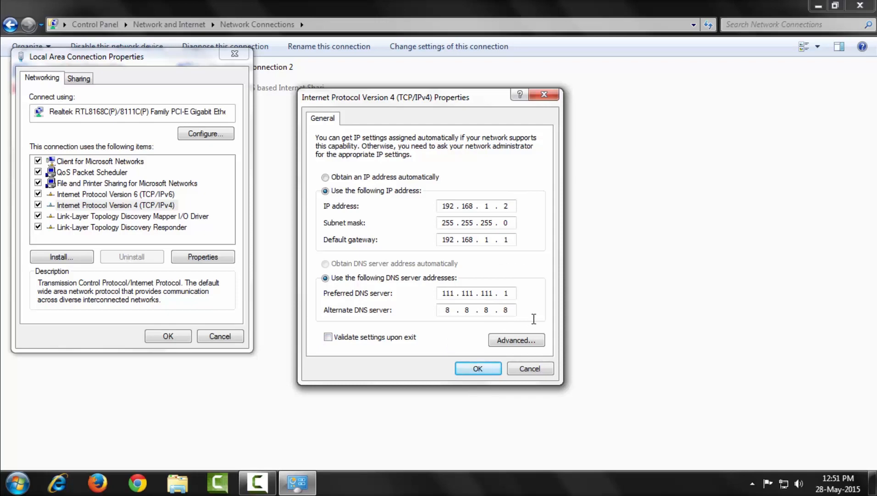
pyautogui.moveTo(515, 340)
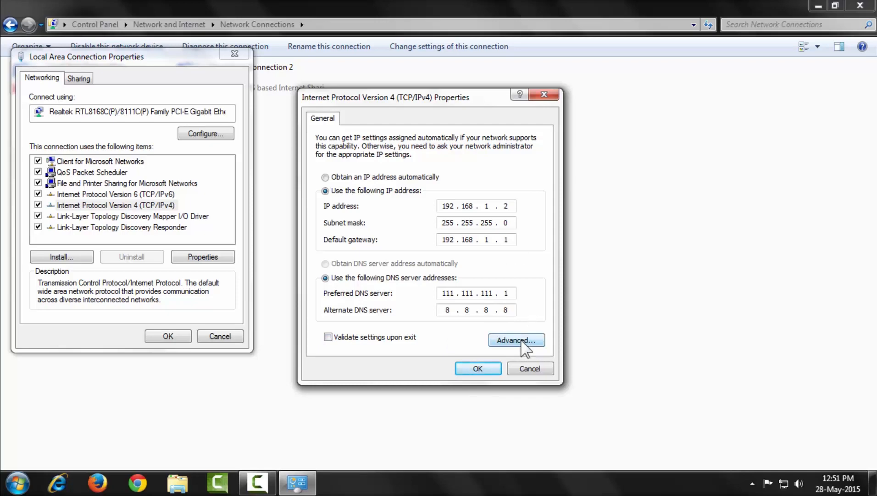
# - Open Advanced TCP/IP Settings and the Add IP address dialog
pyautogui.click(515, 340)
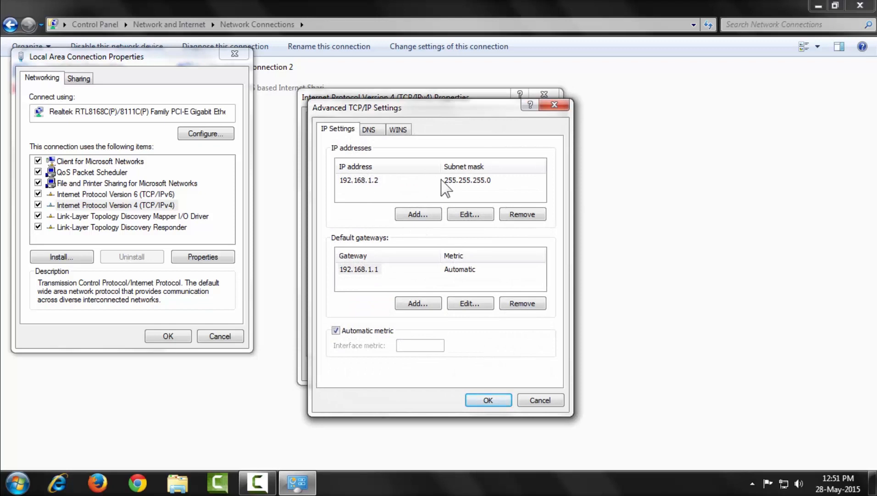
pyautogui.click(418, 214)
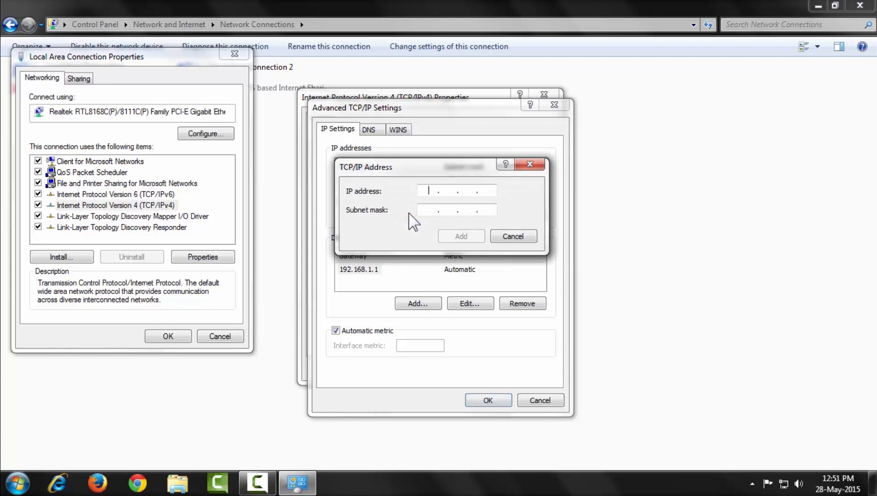
# - Add IP address 172.16.1.2 with subnet mask 255.255.255.0
pyautogui.write('172 . 16 . 1 .')
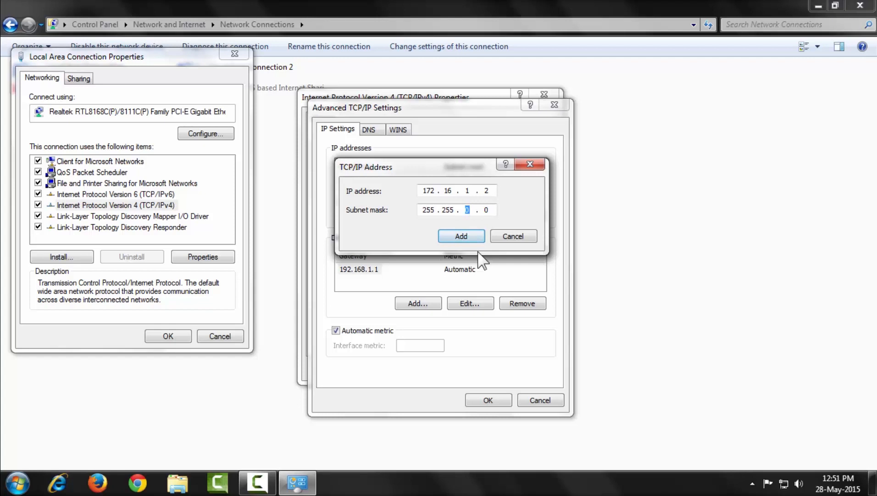
pyautogui.write('255.')
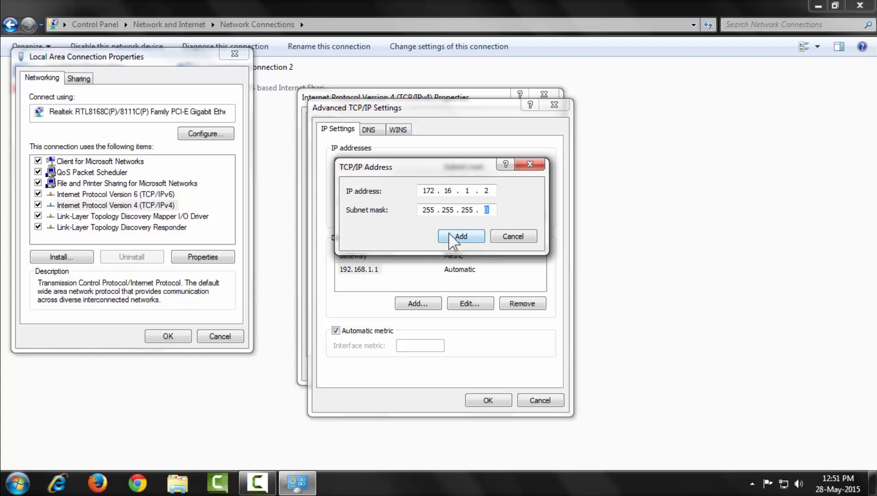
pyautogui.click(461, 236)
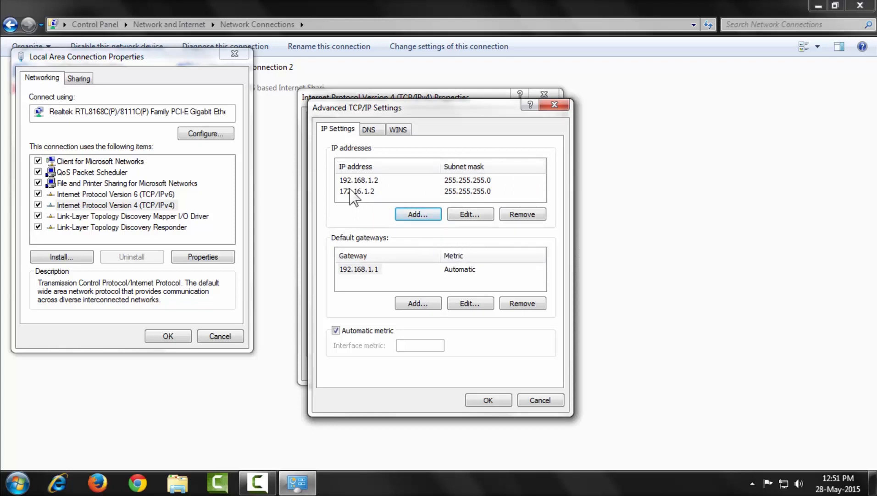
pyautogui.click(359, 179)
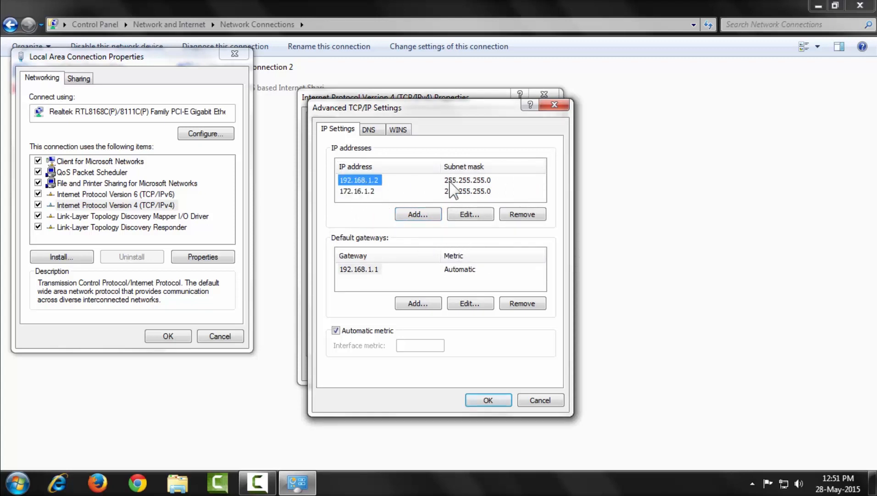
pyautogui.click(357, 192)
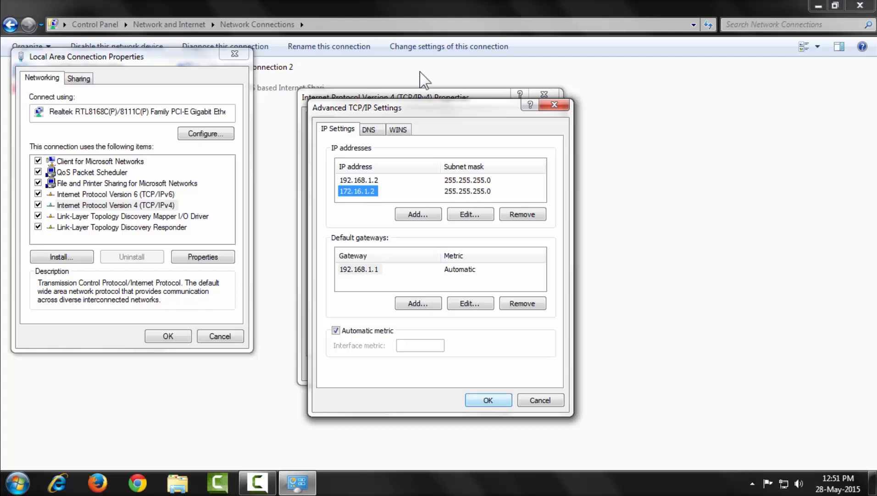
pyautogui.click(368, 130)
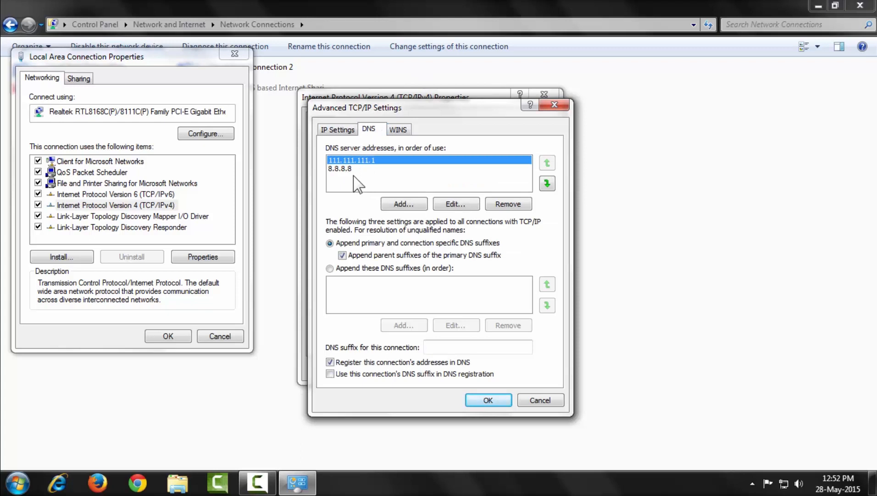
pyautogui.click(338, 129)
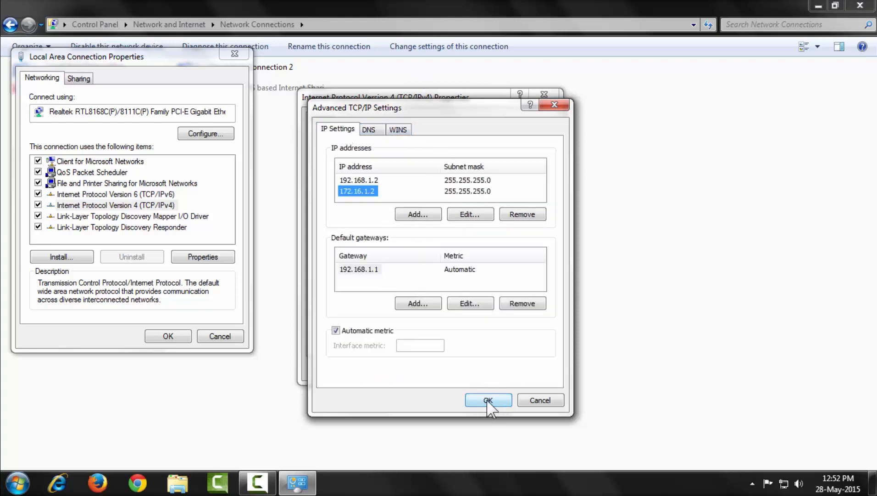
# - Confirm the Advanced TCP/IP, IPv4 and Local Area Connection property dialogs
pyautogui.click(488, 399)
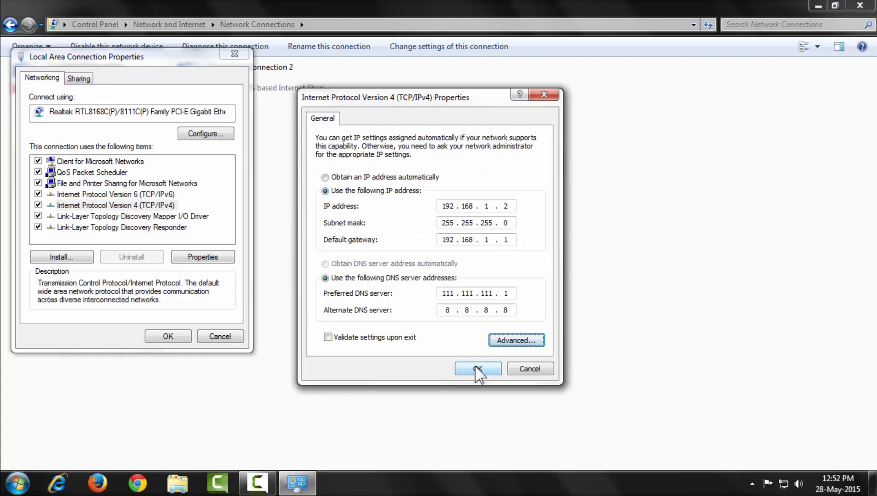
pyautogui.click(478, 368)
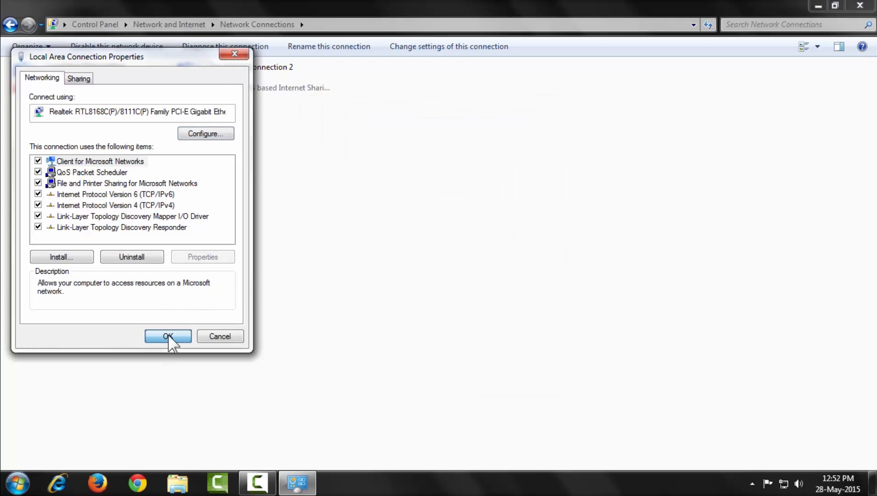
pyautogui.click(168, 335)
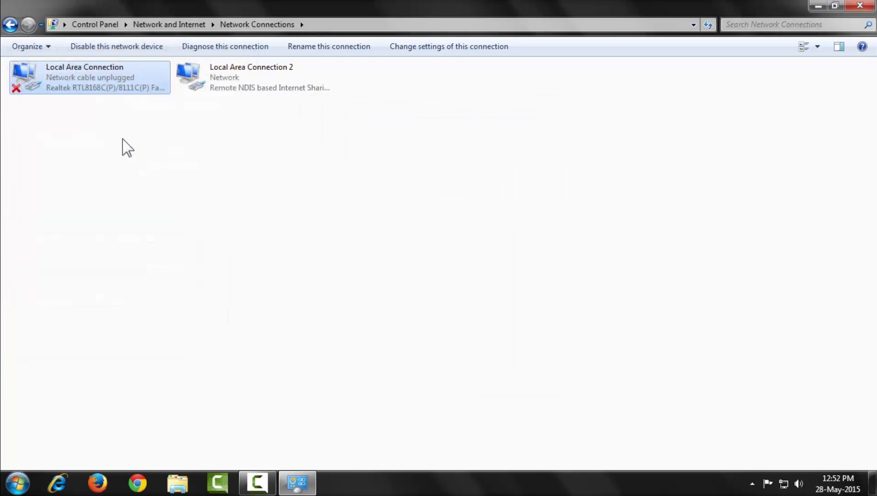